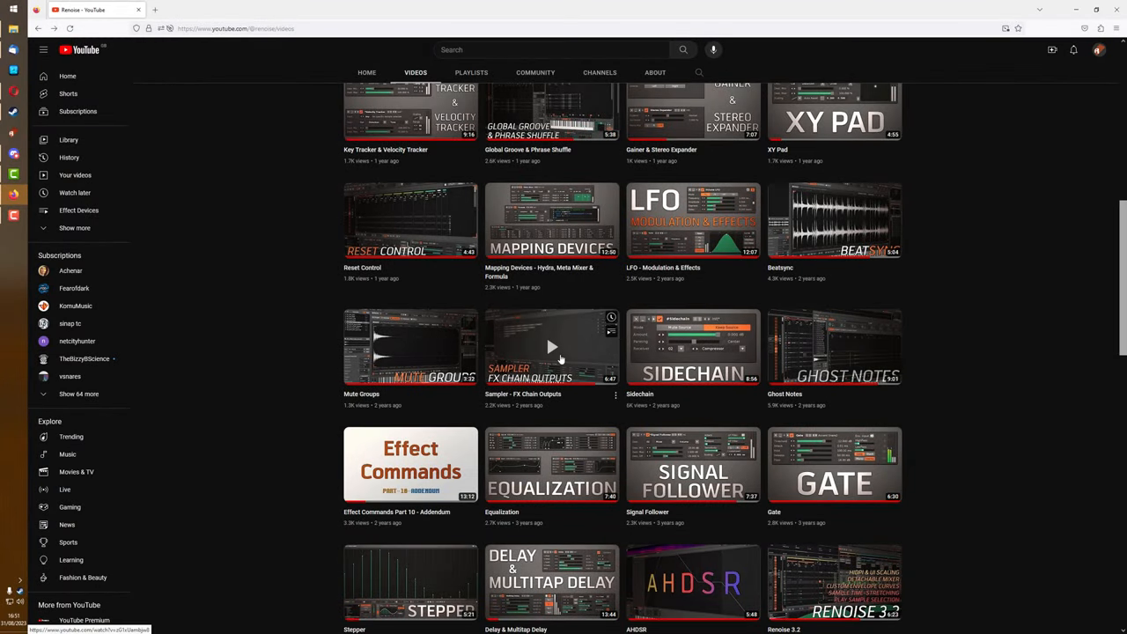
- Play the 'Sampler - FX Chain Outputs' video and scroll down its page
{"action": "left_click", "coordinate": [551, 345]}
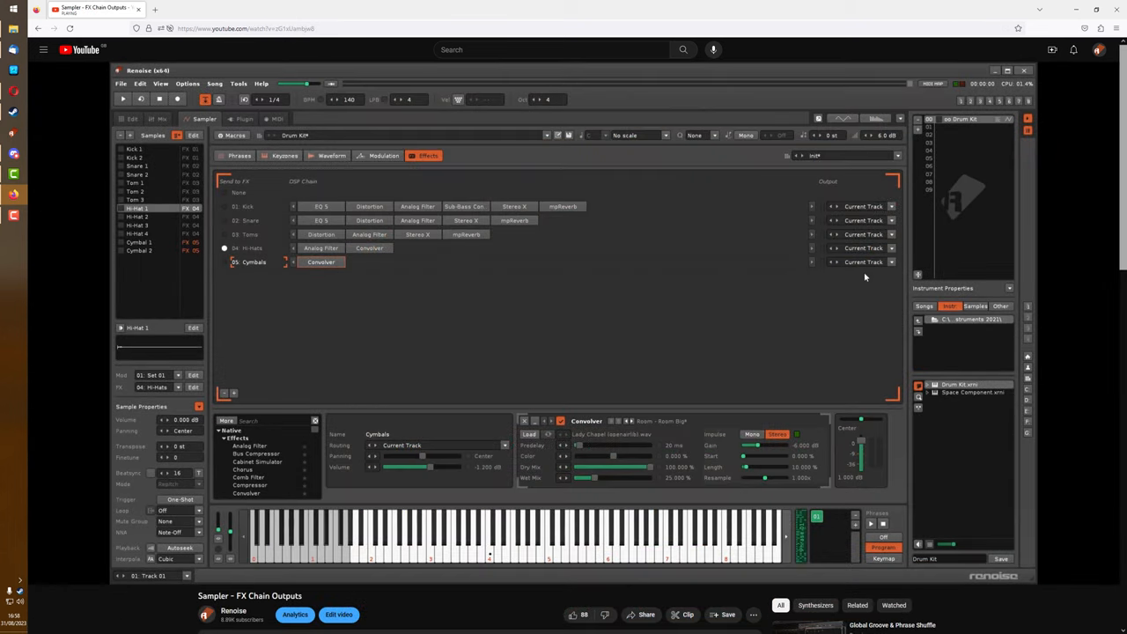
{"action": "left_click", "coordinate": [123, 98]}
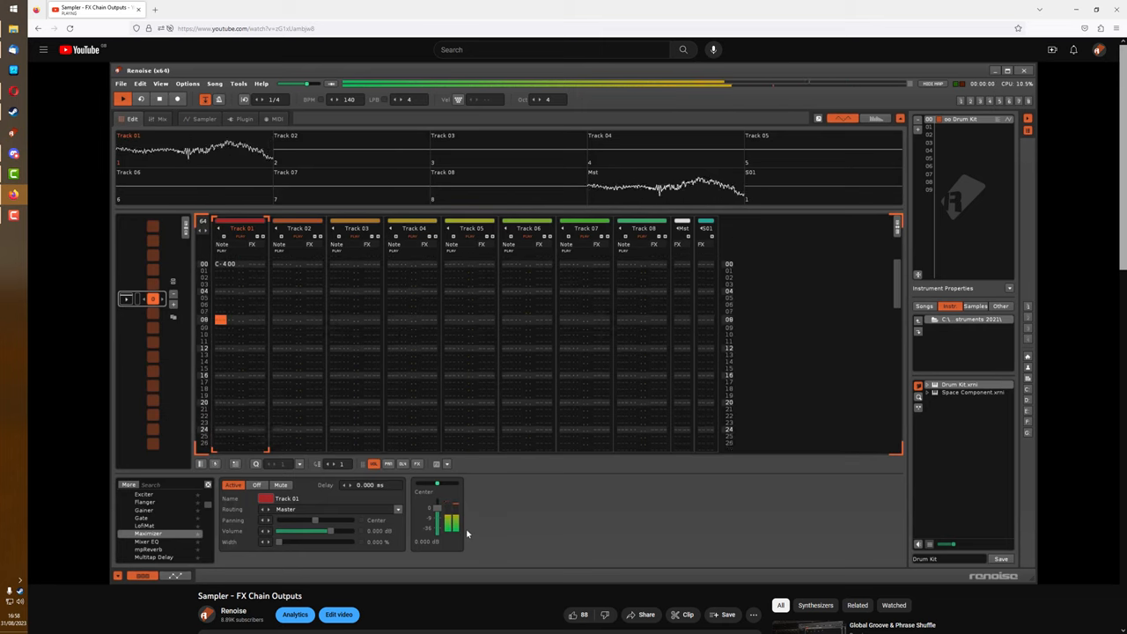
{"action": "scroll", "scroll_direction": "down", "scroll_amount": 3}
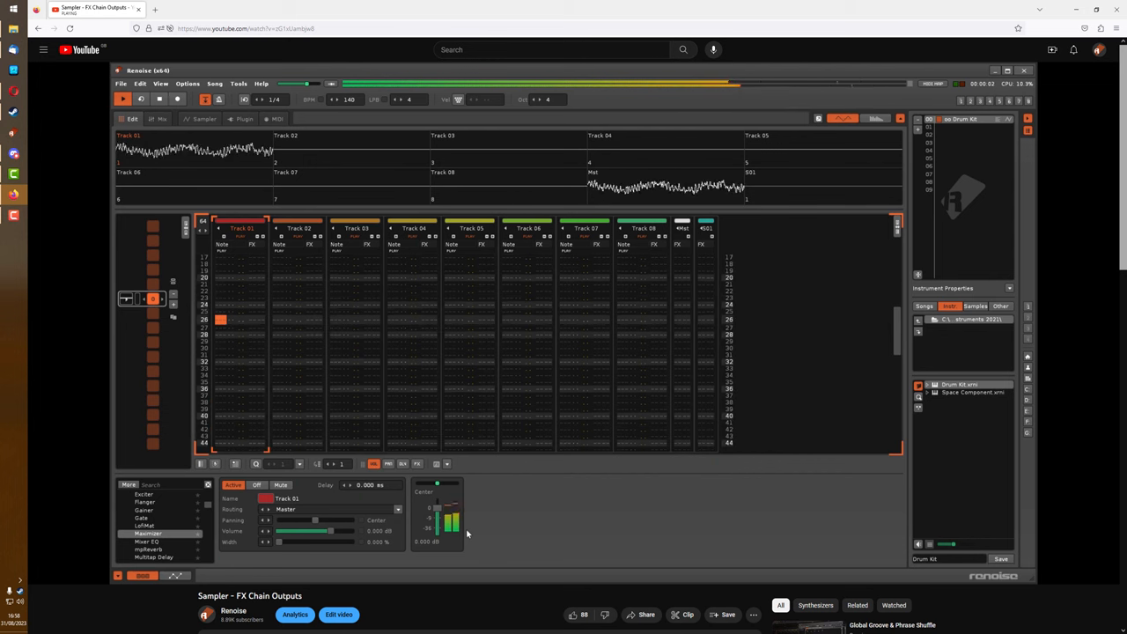
{"action": "scroll", "scroll_direction": "down", "scroll_amount": 3}
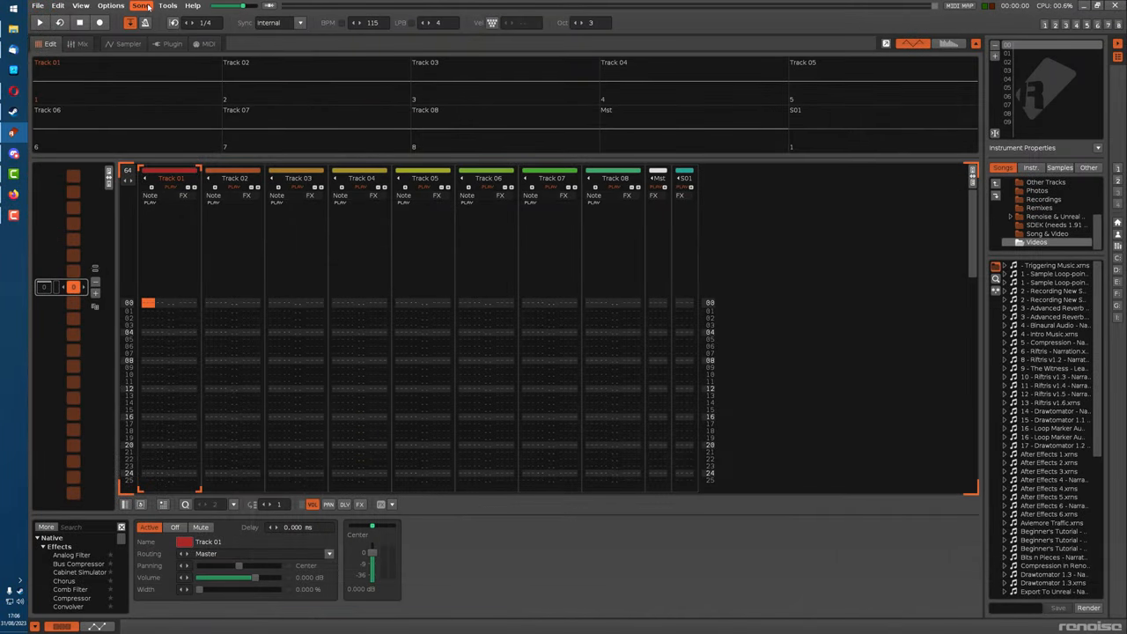
- Show the Song Options with Track Headroom reading -6.000 dB
{"action": "left_click", "coordinate": [140, 5]}
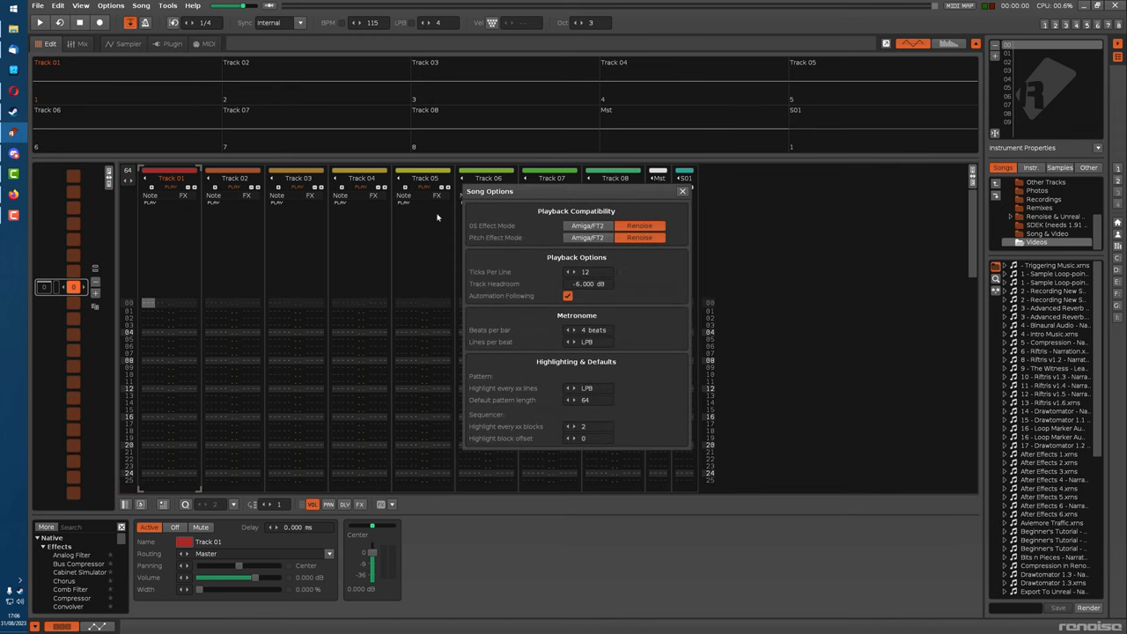
{"action": "mouse_move", "coordinate": [599, 285]}
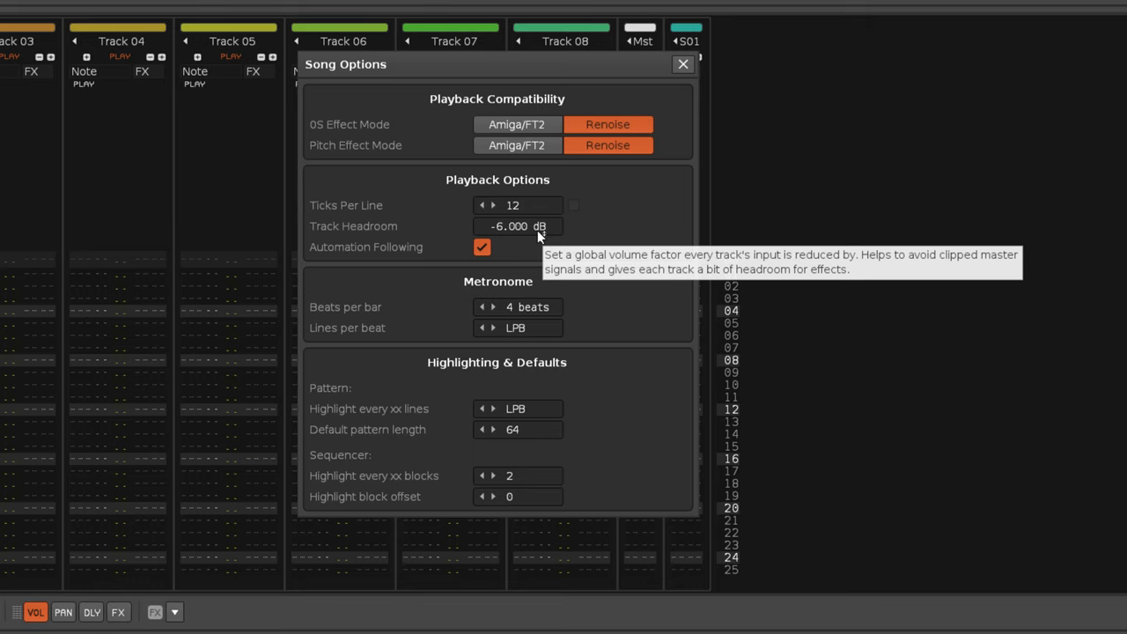
- Dismiss the Song Options dialog and return to the empty eight-track pattern editor
{"action": "left_click", "coordinate": [683, 63]}
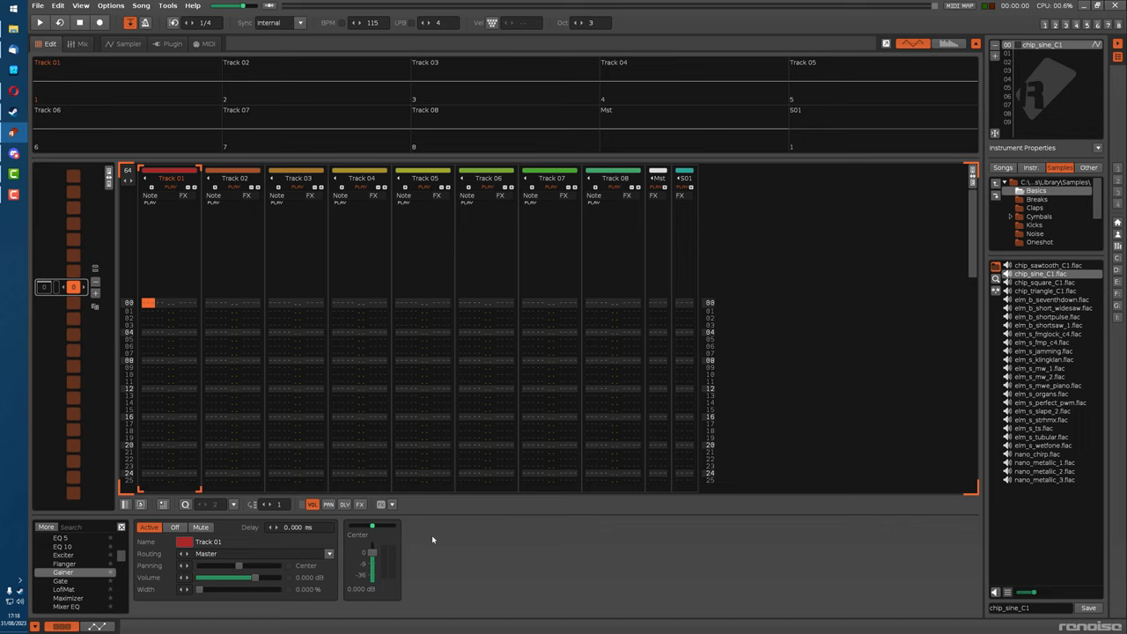
{"action": "left_click", "coordinate": [39, 23]}
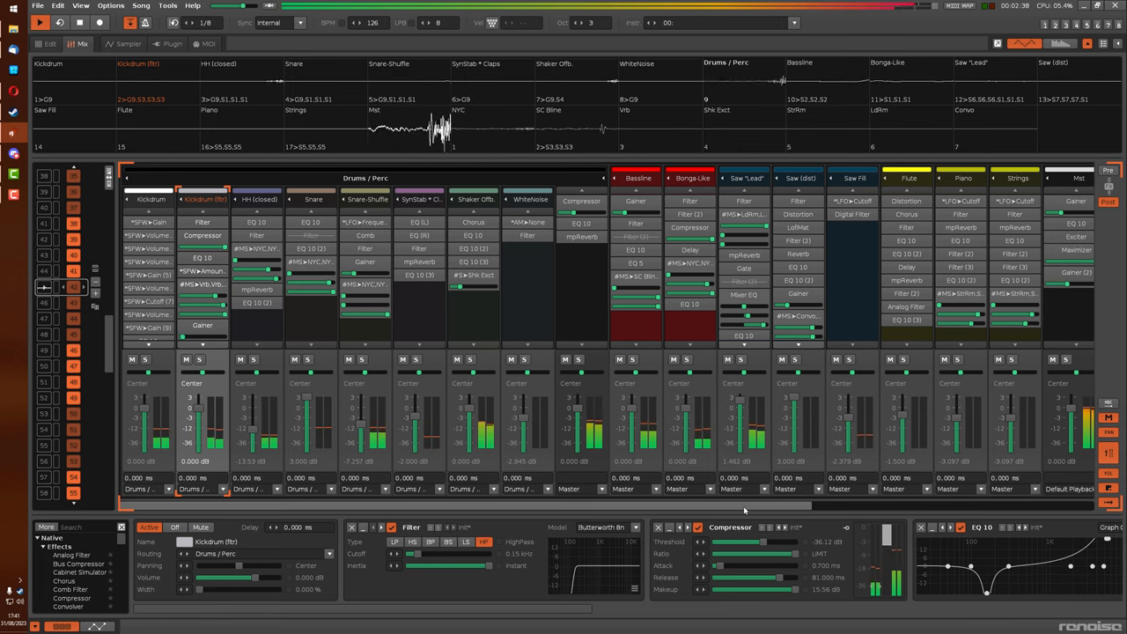
- Scroll the mixer right to view the loaded song's group tracks and gainers
{"action": "scroll", "scroll_direction": "right", "scroll_amount": 3}
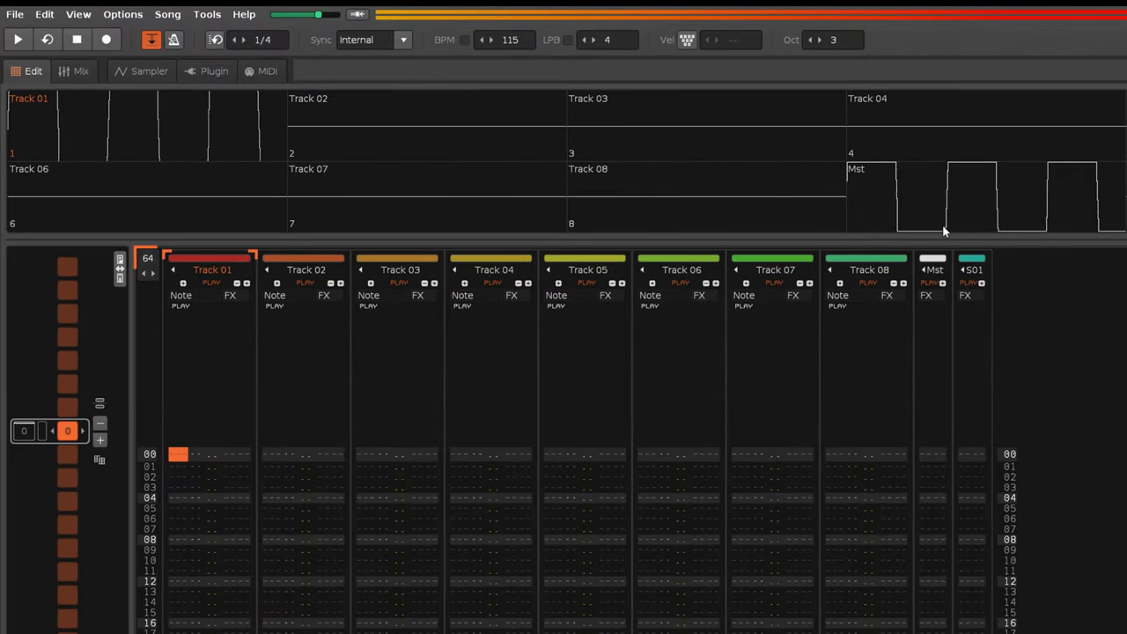
{"action": "mouse_move", "coordinate": [896, 219]}
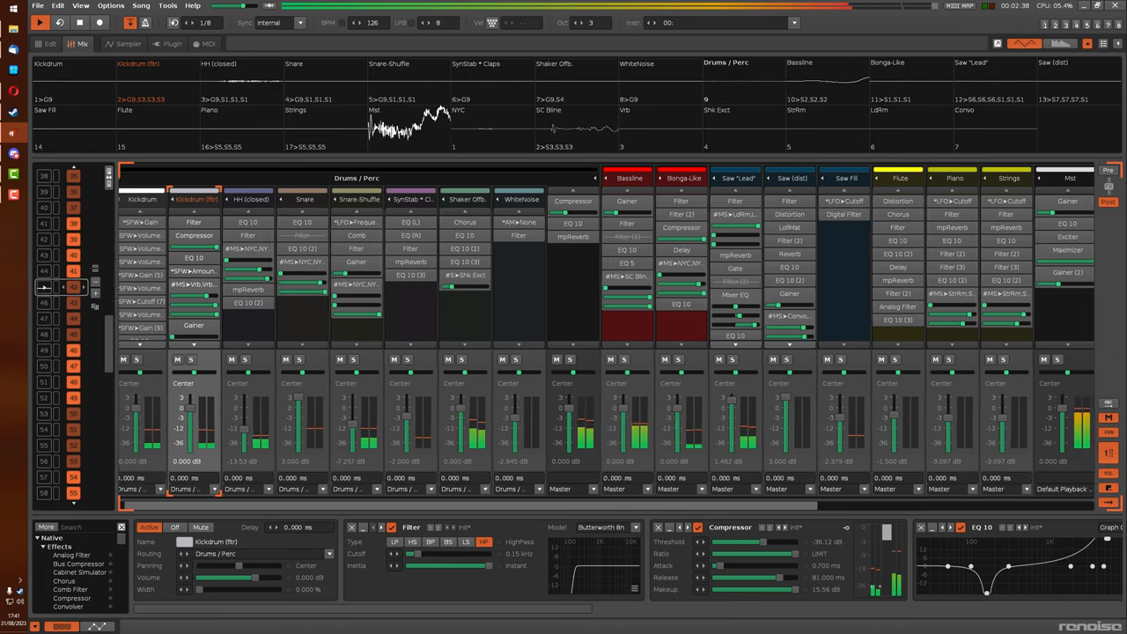
- Scroll the mixer right to reveal the Mst master and send tracks
{"action": "scroll", "scroll_direction": "right", "scroll_amount": 3}
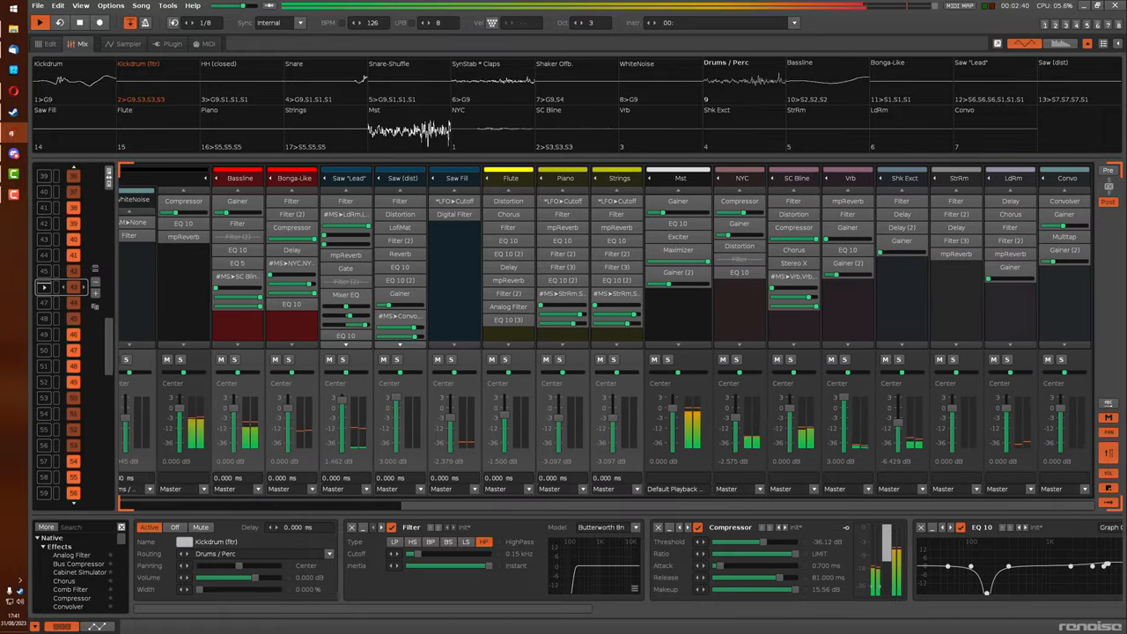